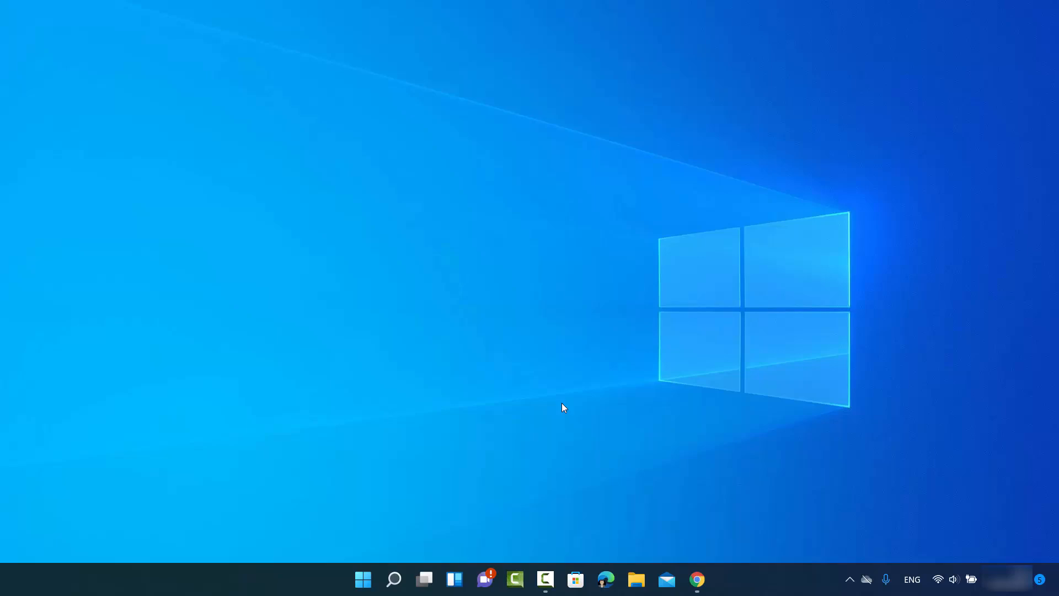
mouse_move(537, 352)
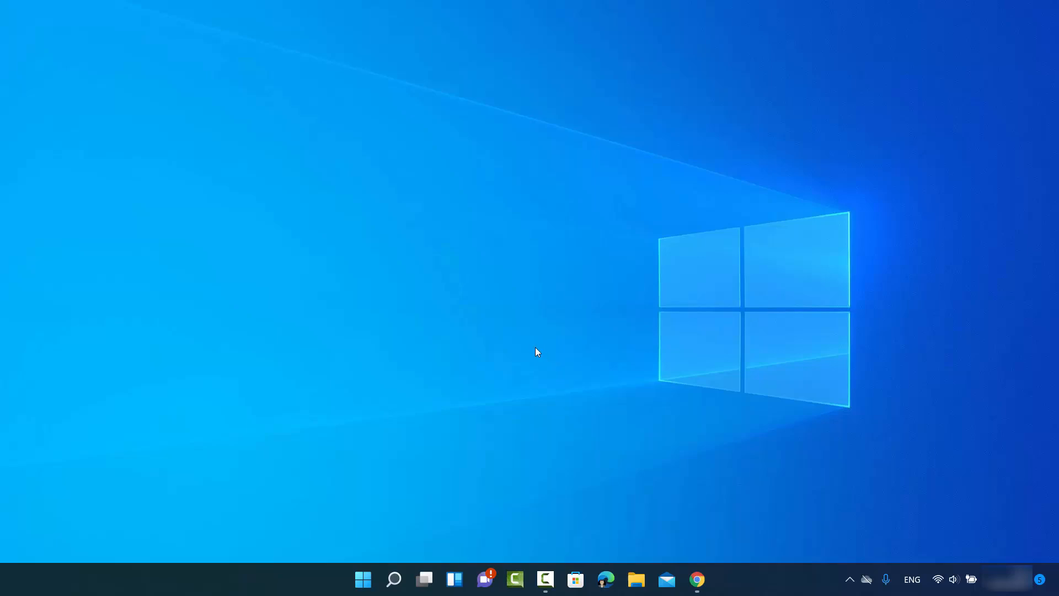
mouse_move(534, 336)
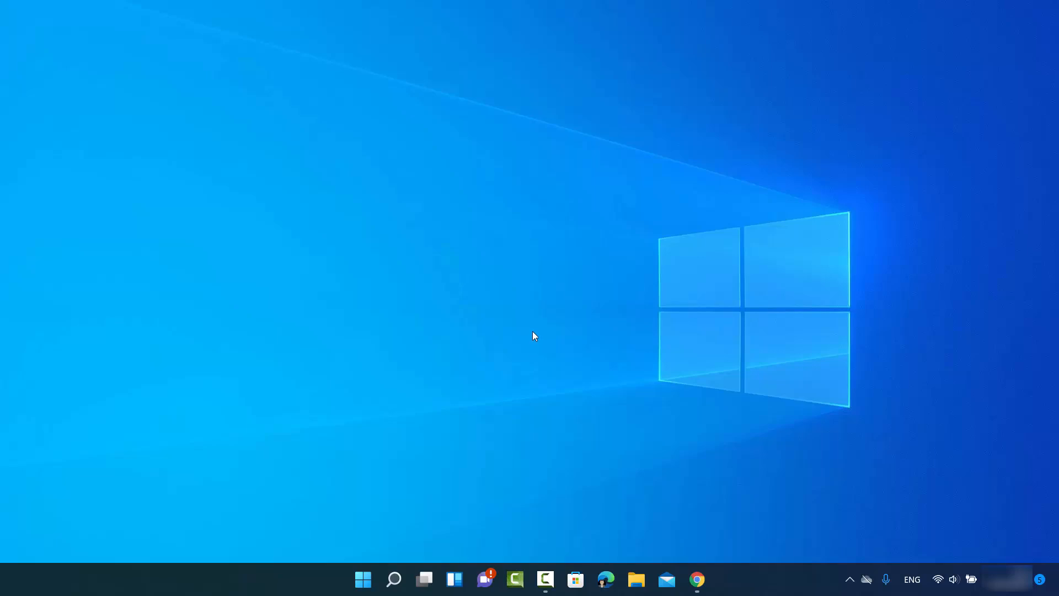
Reach the Display settings page from the desktop context menu.
right_click(527, 312)
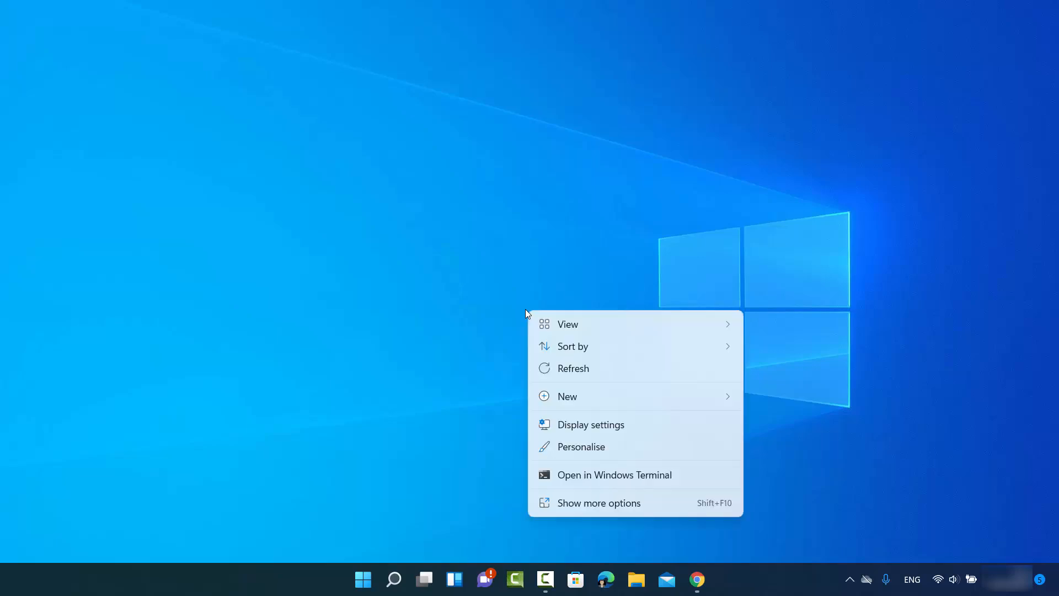
mouse_move(546, 232)
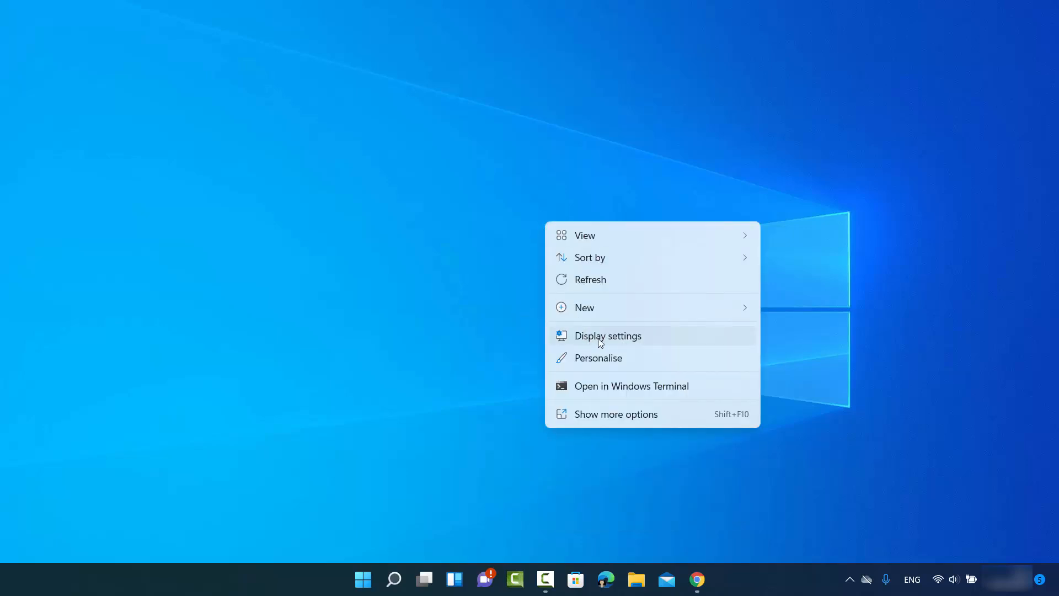
click(607, 335)
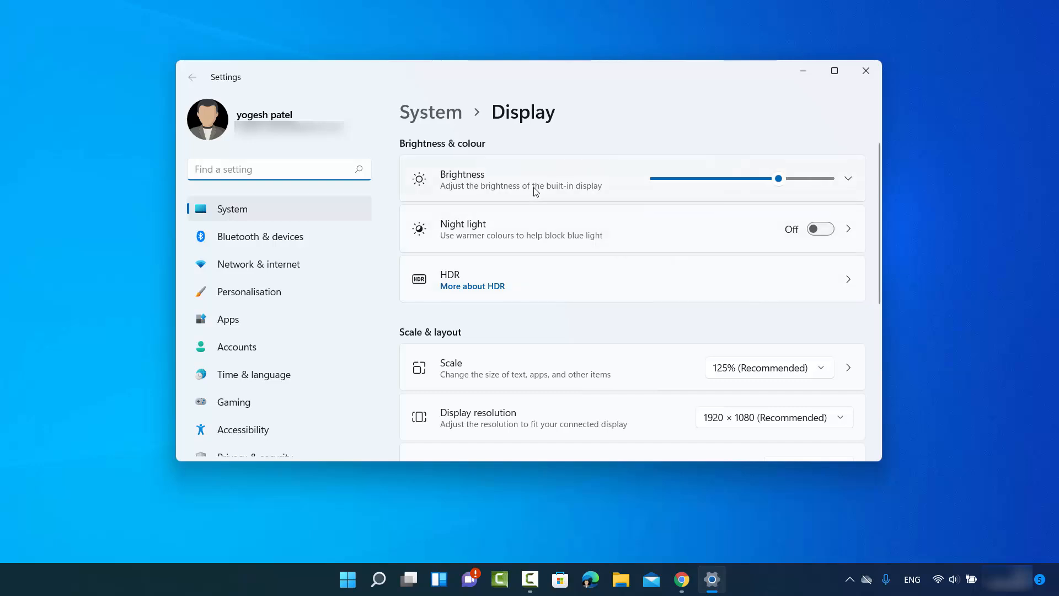
Scroll the Display page down to the Related settings section with Advanced display.
scroll(down, 3)
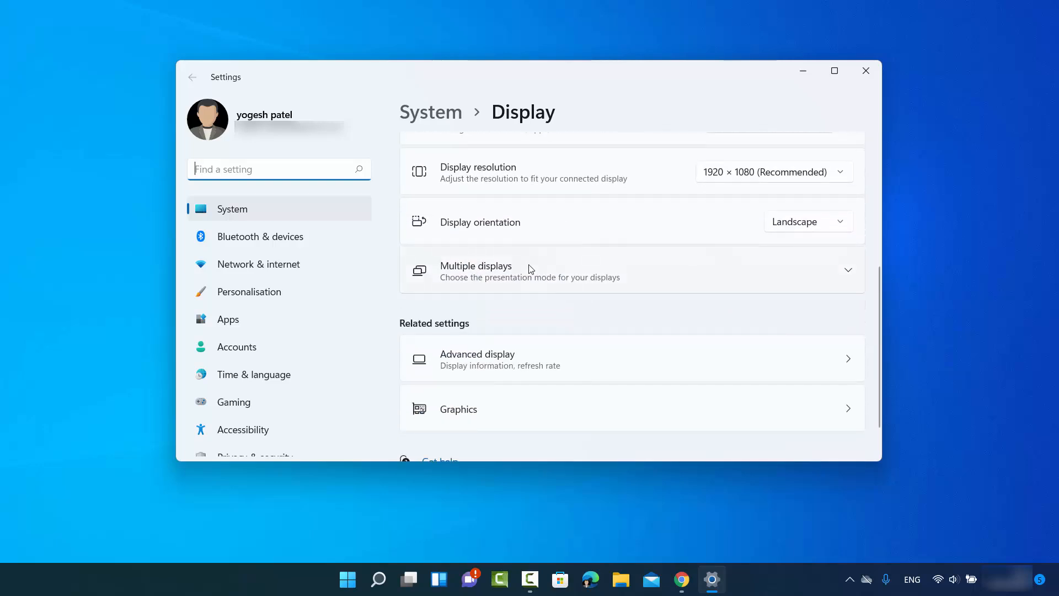
scroll(down, 3)
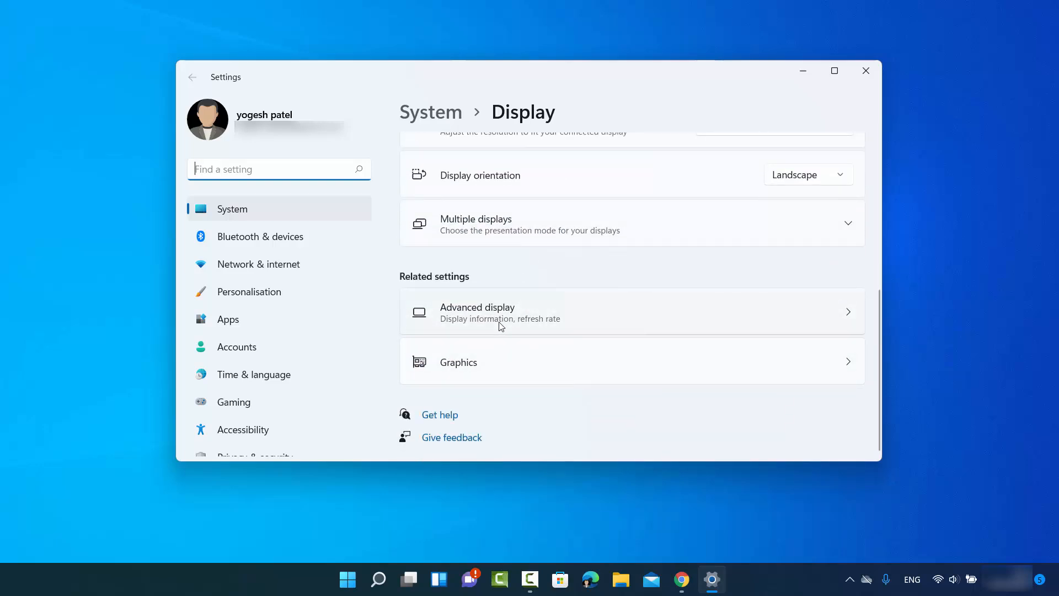
mouse_move(479, 320)
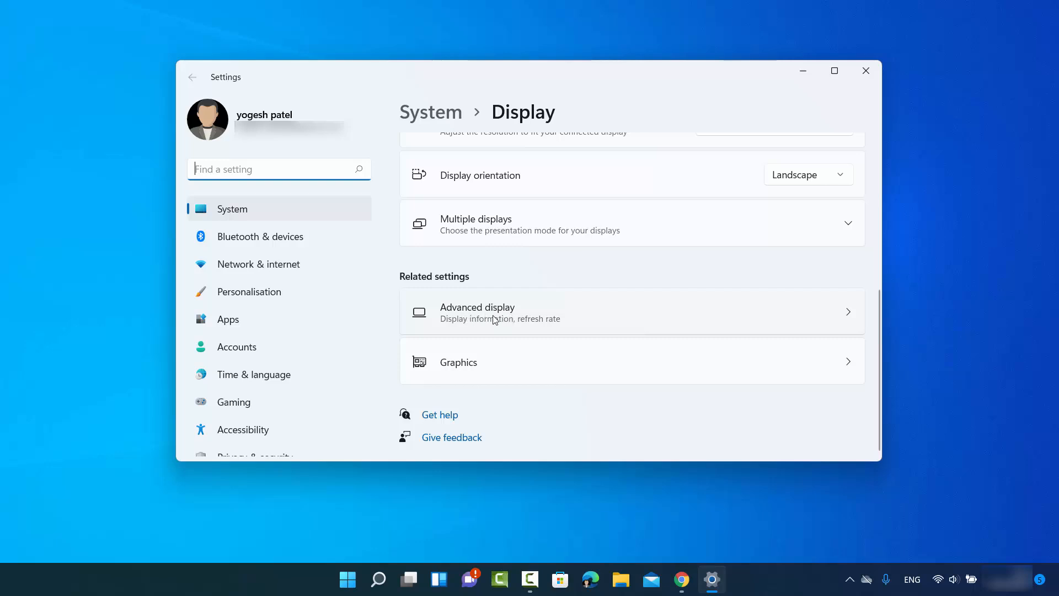
View the Advanced display page showing Display 1 at 1920×1080 and 60.06 Hz refresh rate.
click(477, 311)
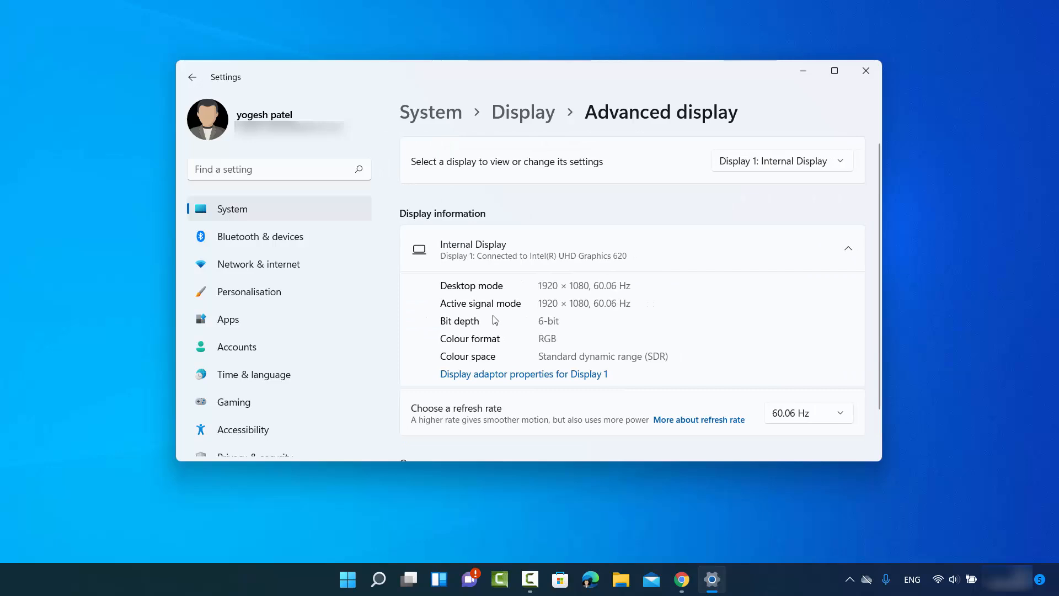
scroll(down, 3)
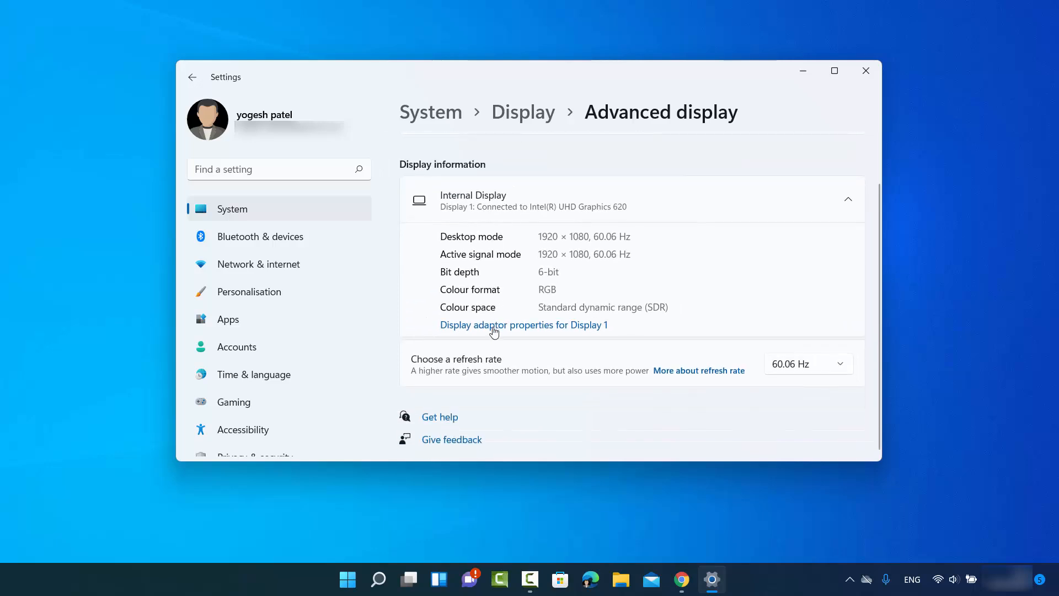
mouse_move(577, 365)
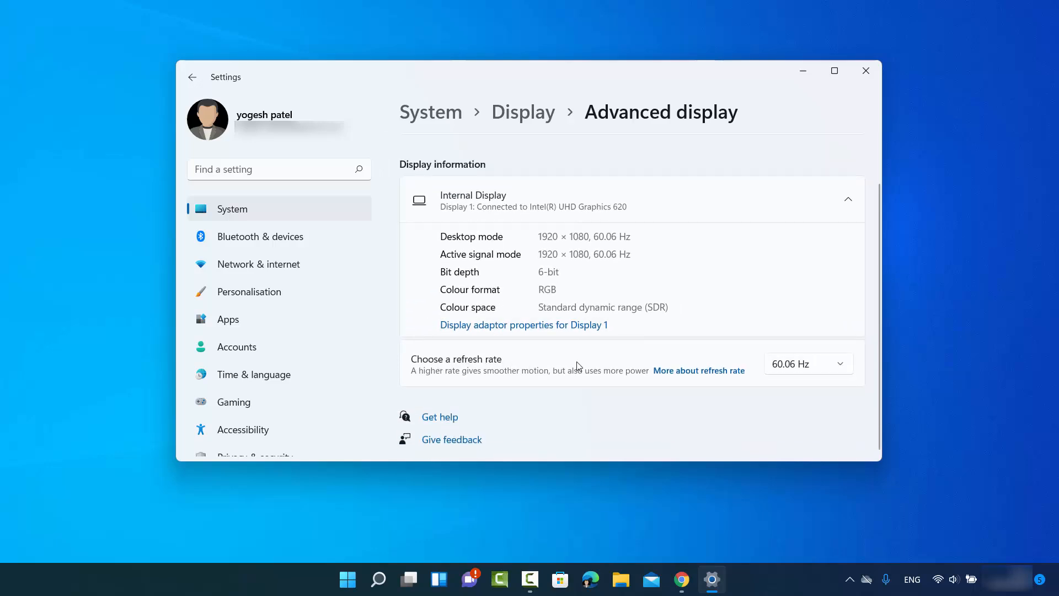
mouse_move(549, 366)
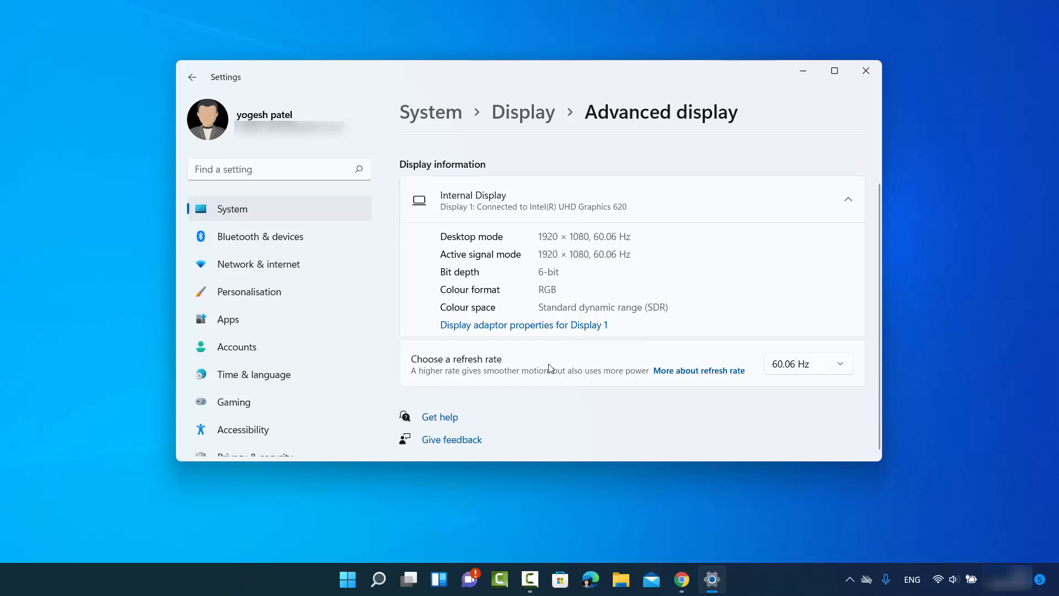
mouse_move(783, 366)
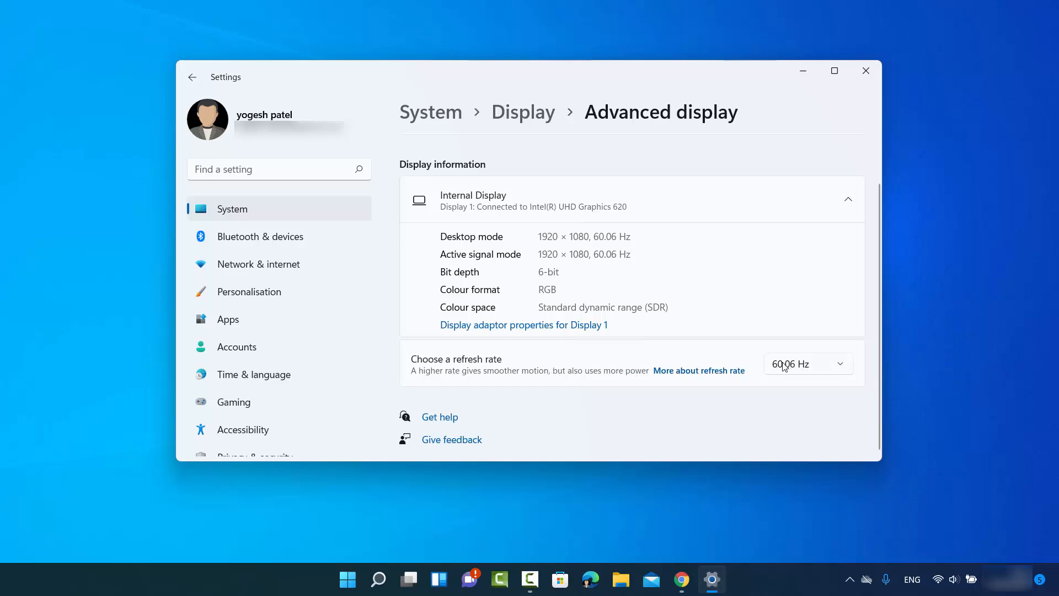
mouse_move(779, 371)
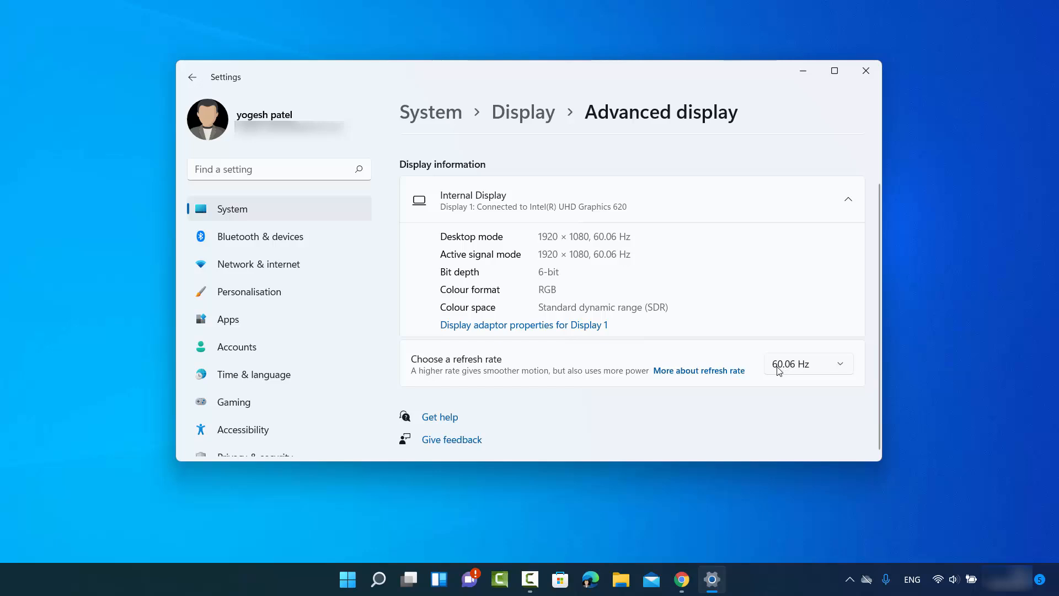
mouse_move(789, 373)
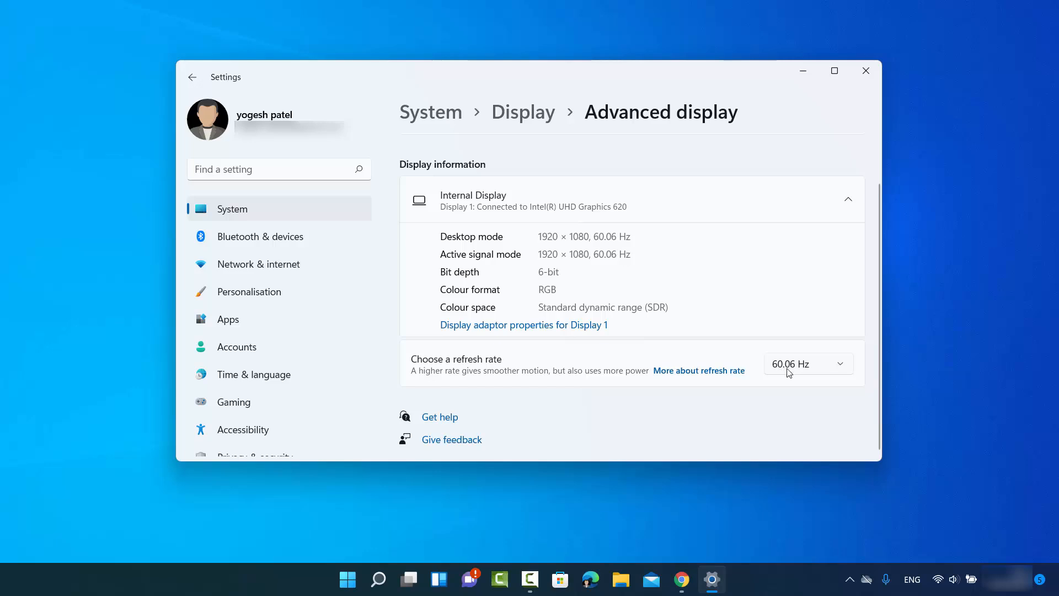
scroll(up, 3)
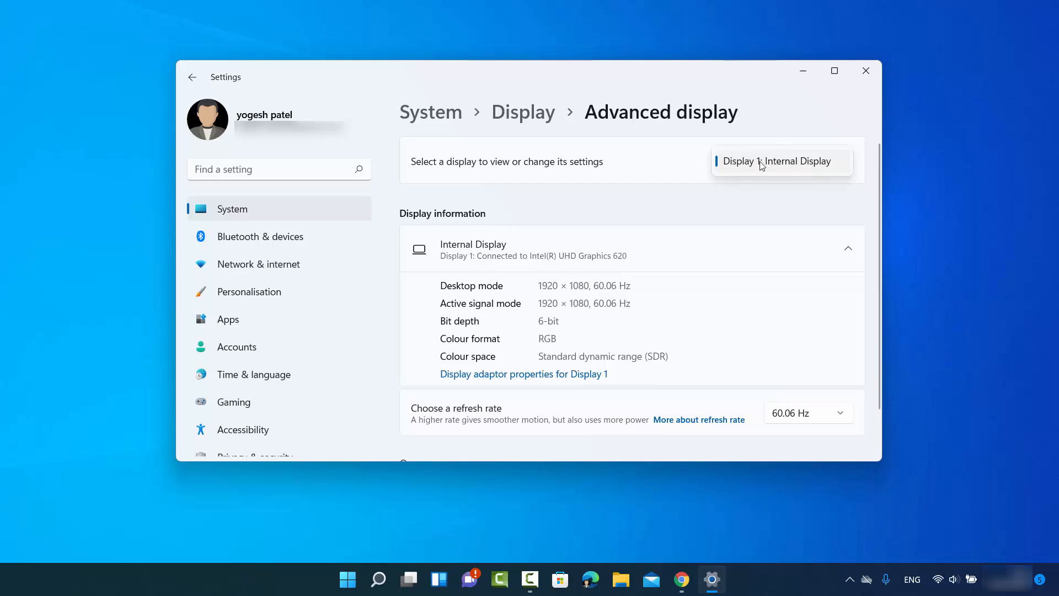
mouse_move(766, 415)
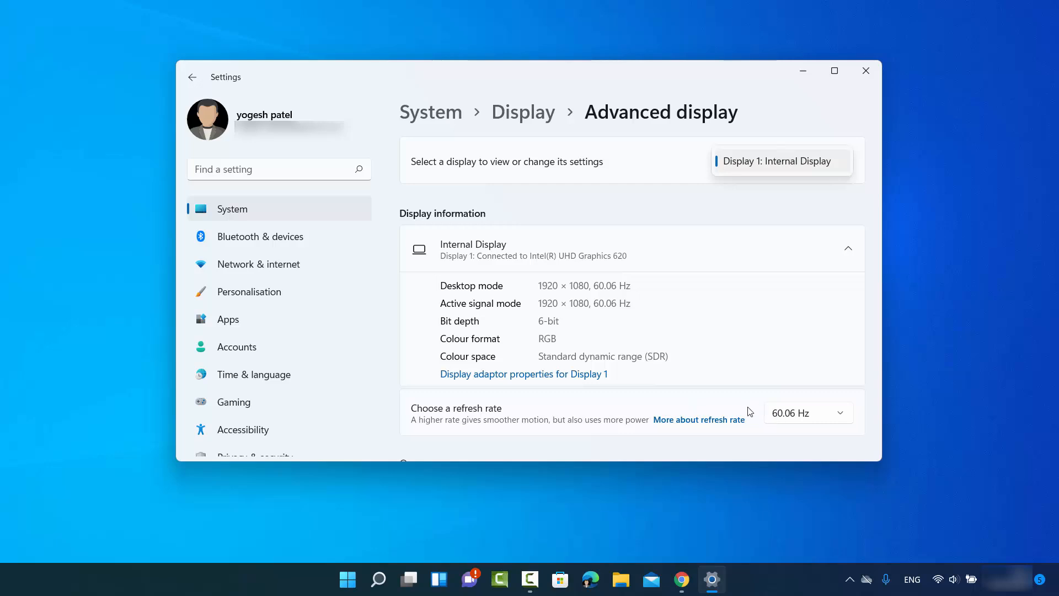
mouse_move(778, 170)
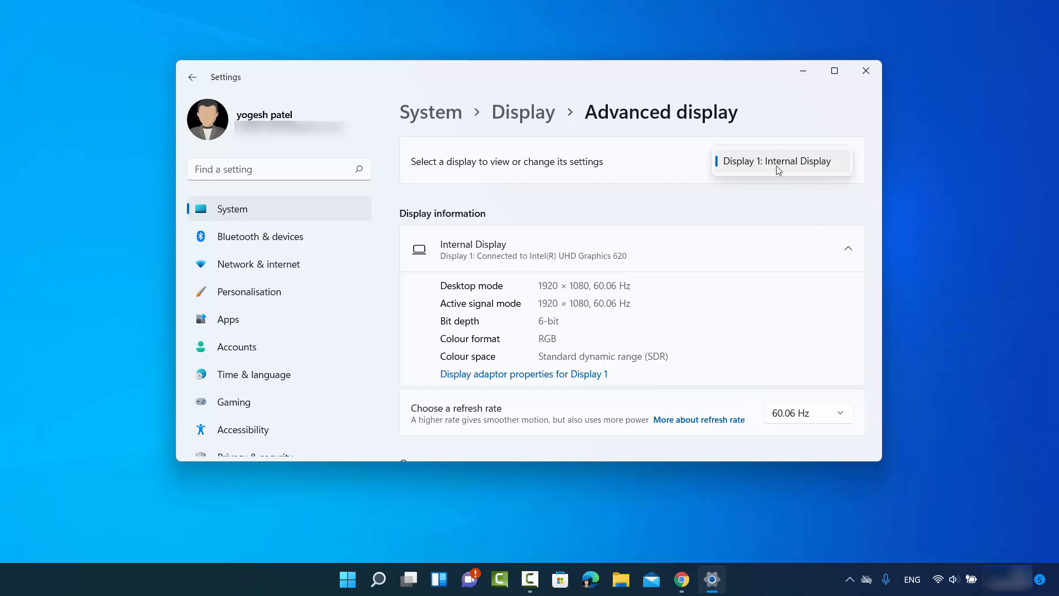
mouse_move(767, 167)
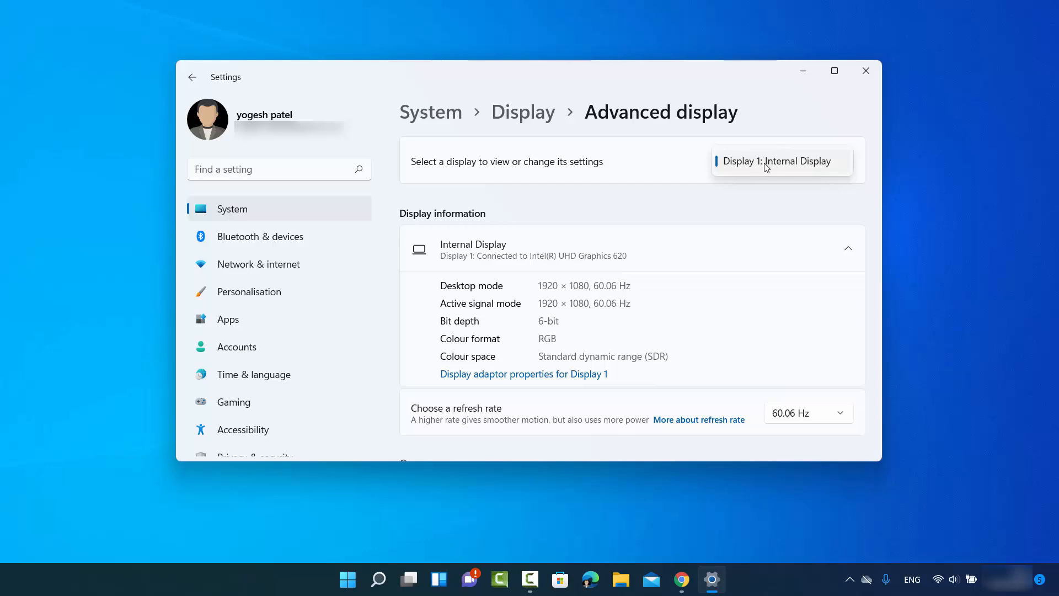
mouse_move(746, 170)
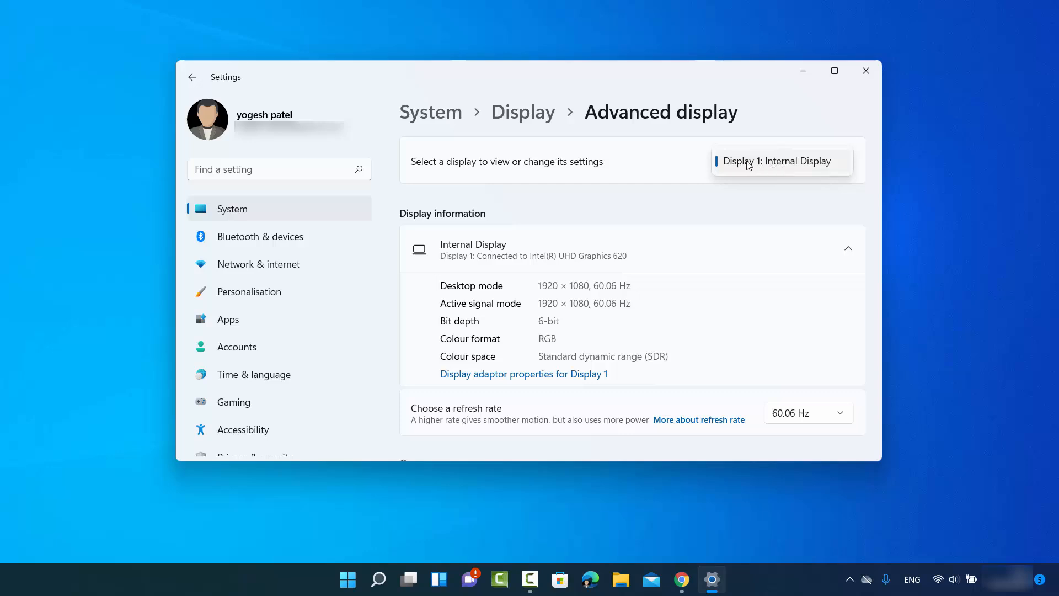
mouse_move(773, 185)
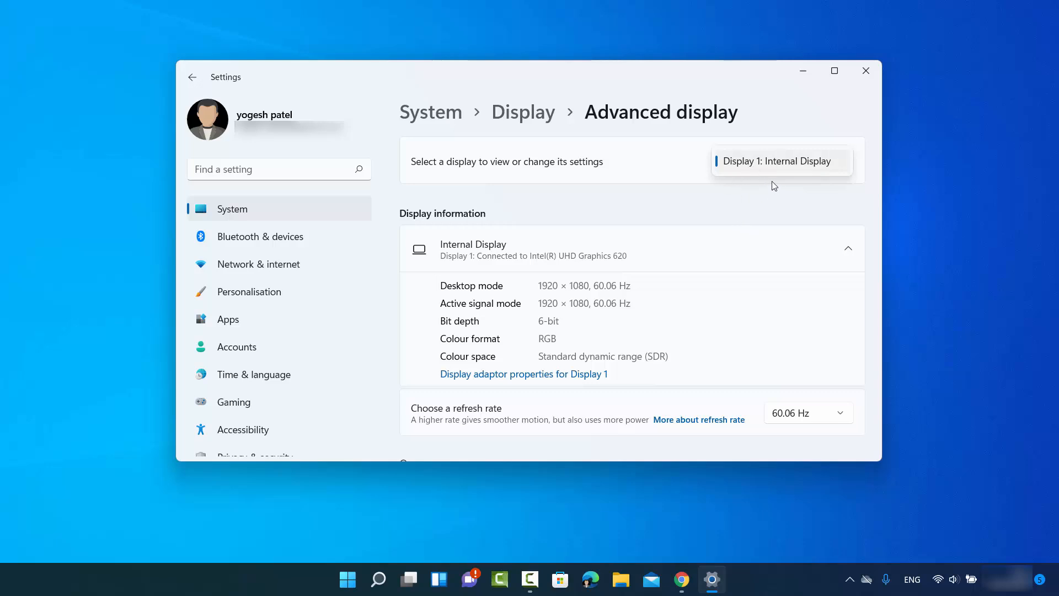
mouse_move(715, 212)
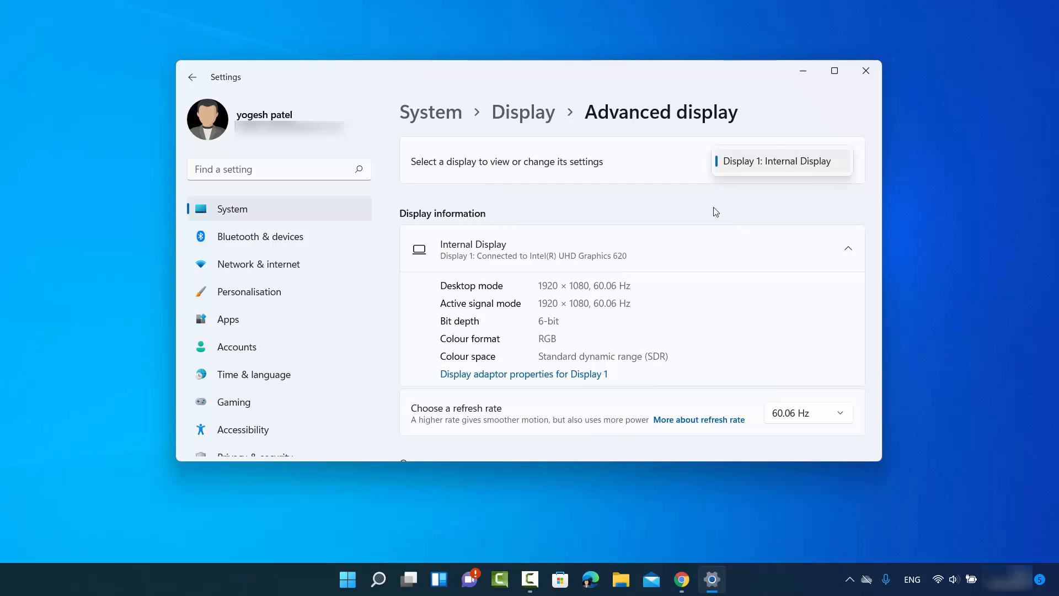
mouse_move(799, 417)
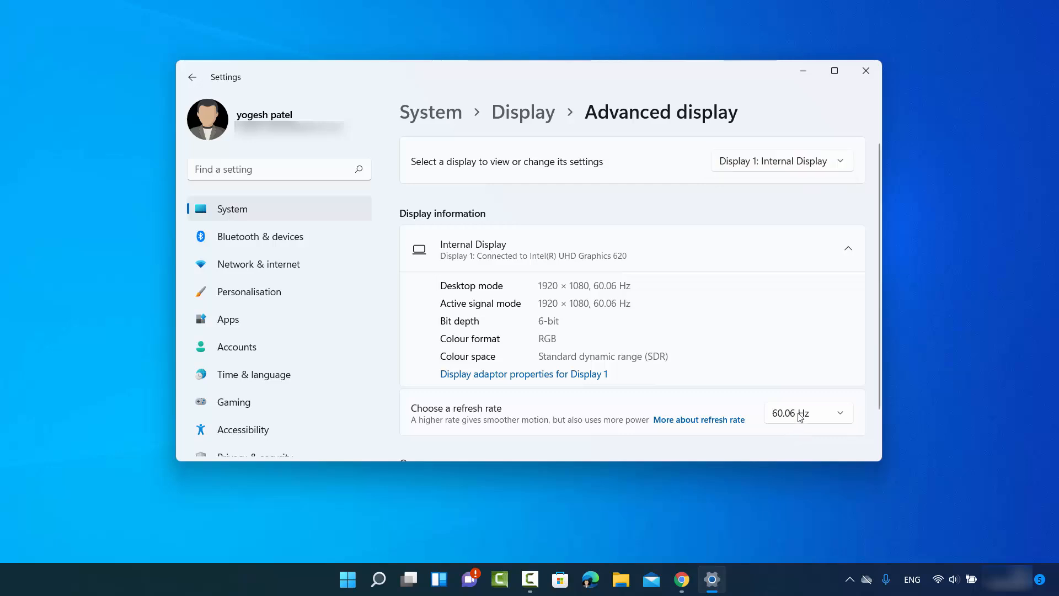
mouse_move(818, 417)
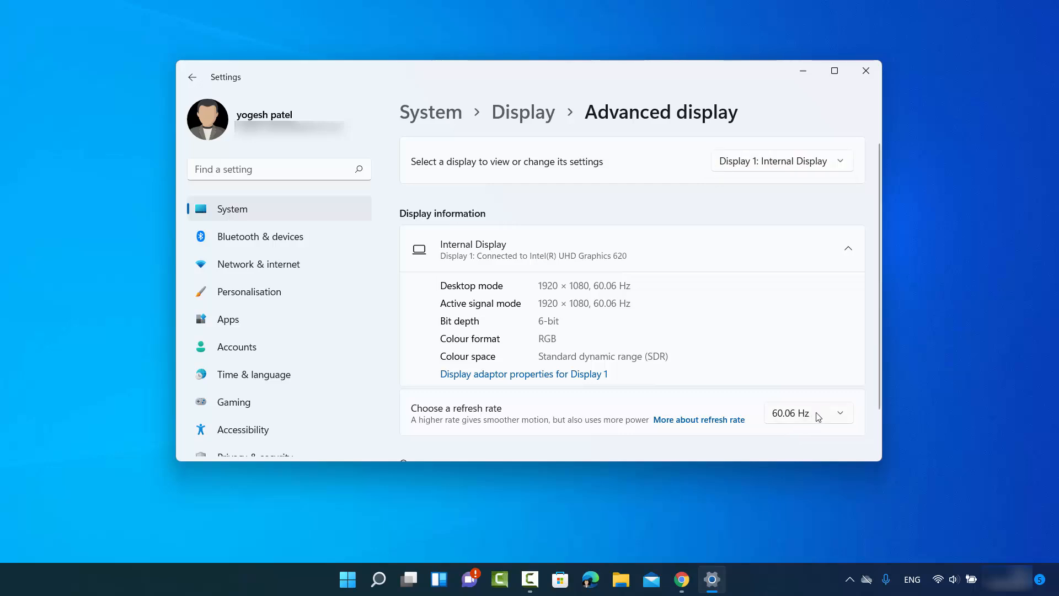
click(808, 412)
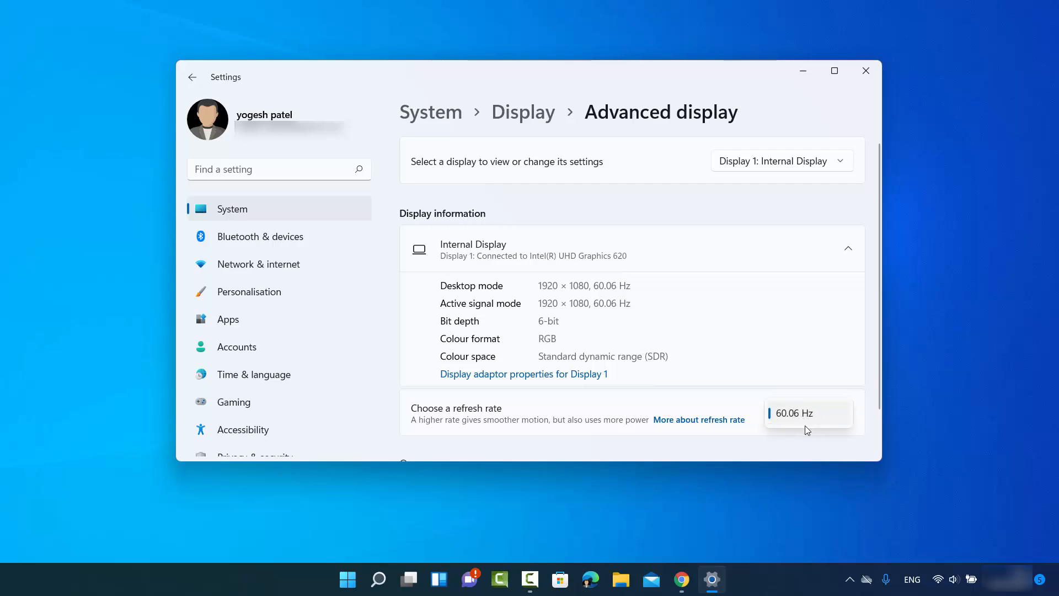
mouse_move(806, 444)
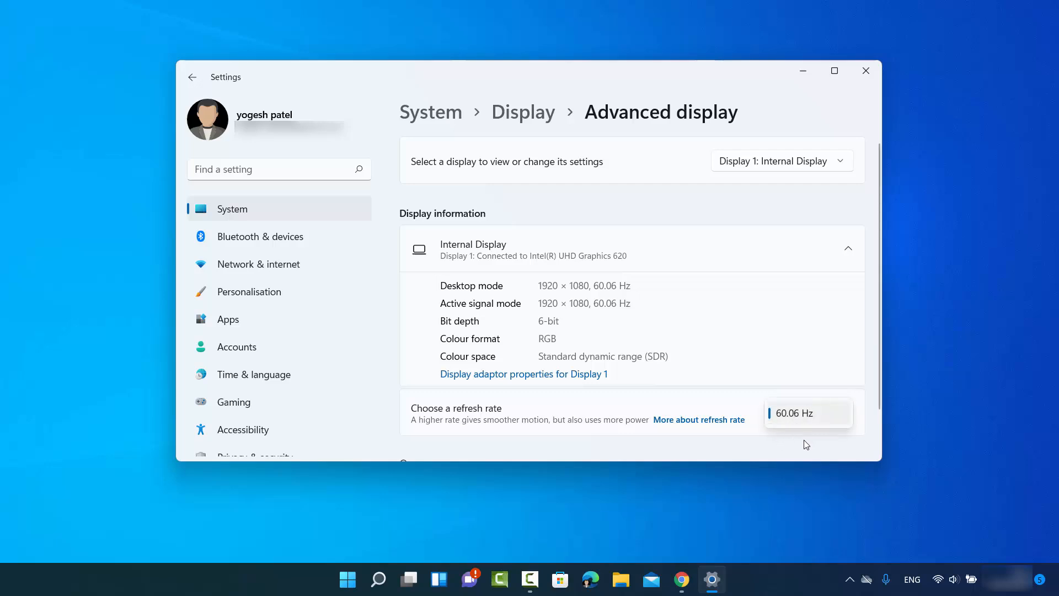
mouse_move(785, 435)
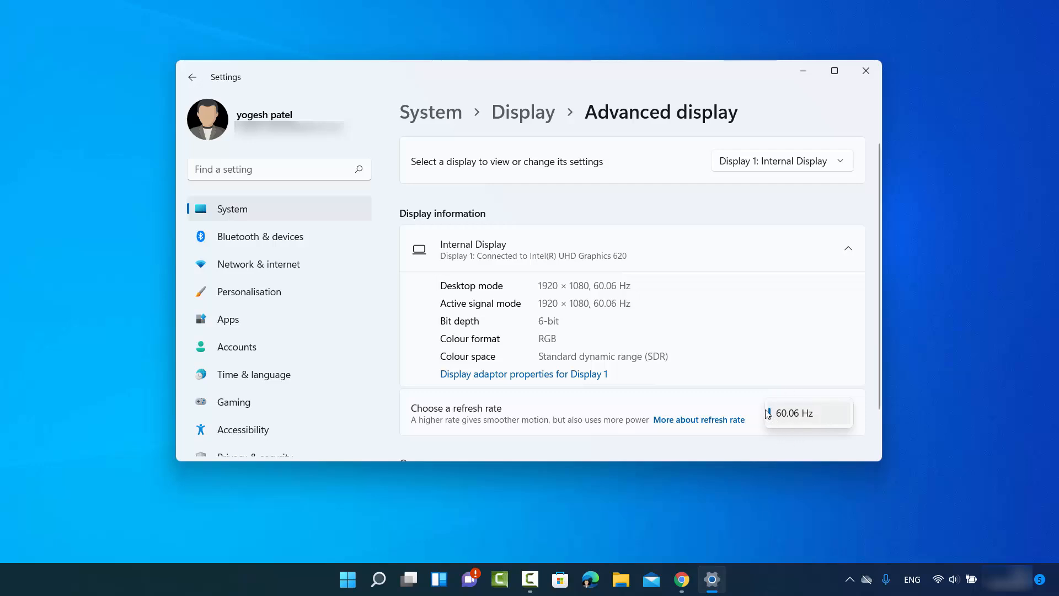
mouse_move(751, 411)
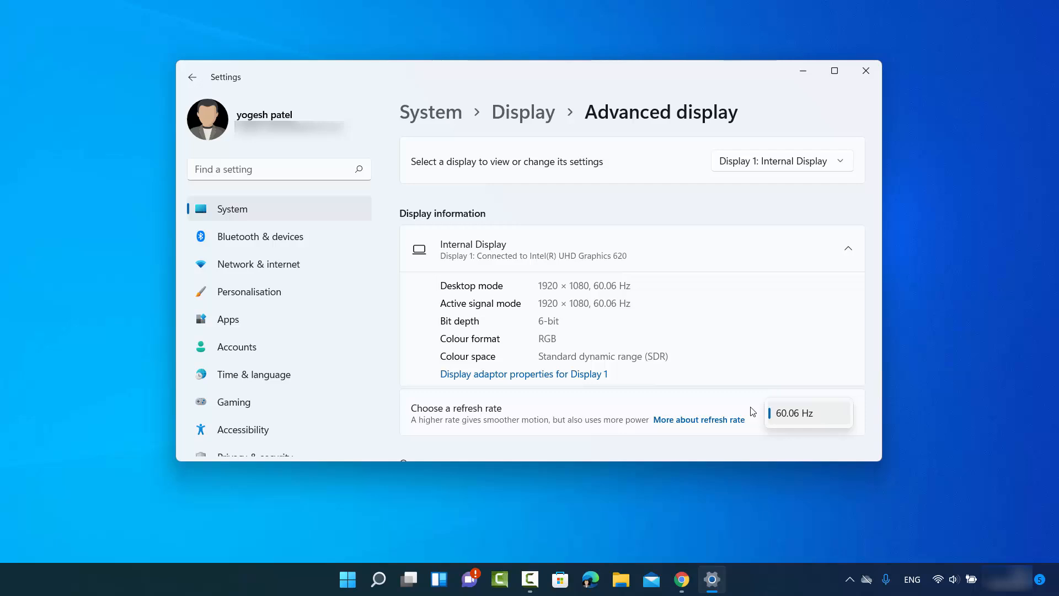
mouse_move(790, 420)
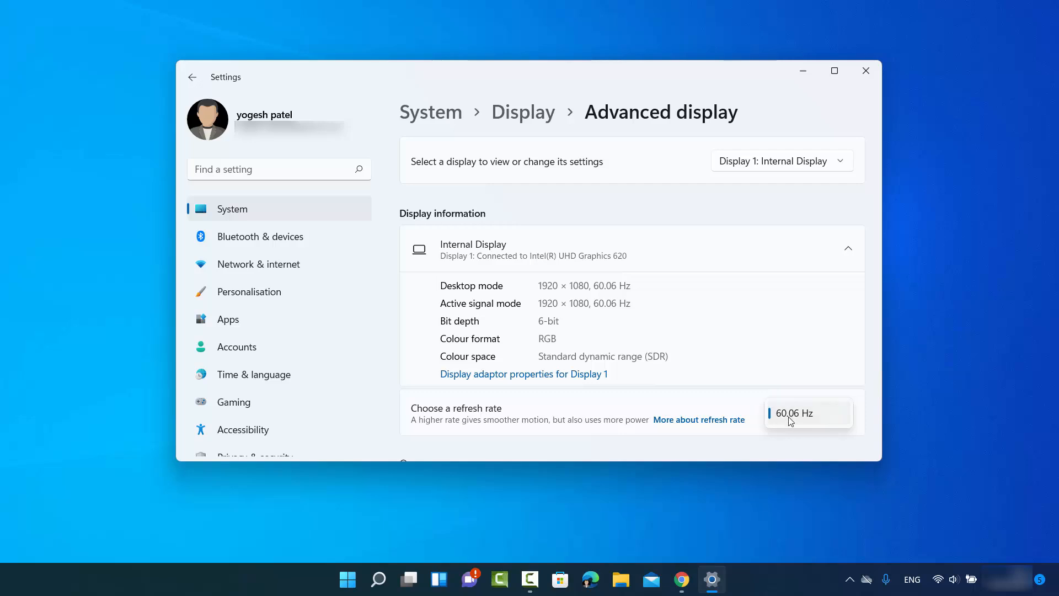
scroll(down, 3)
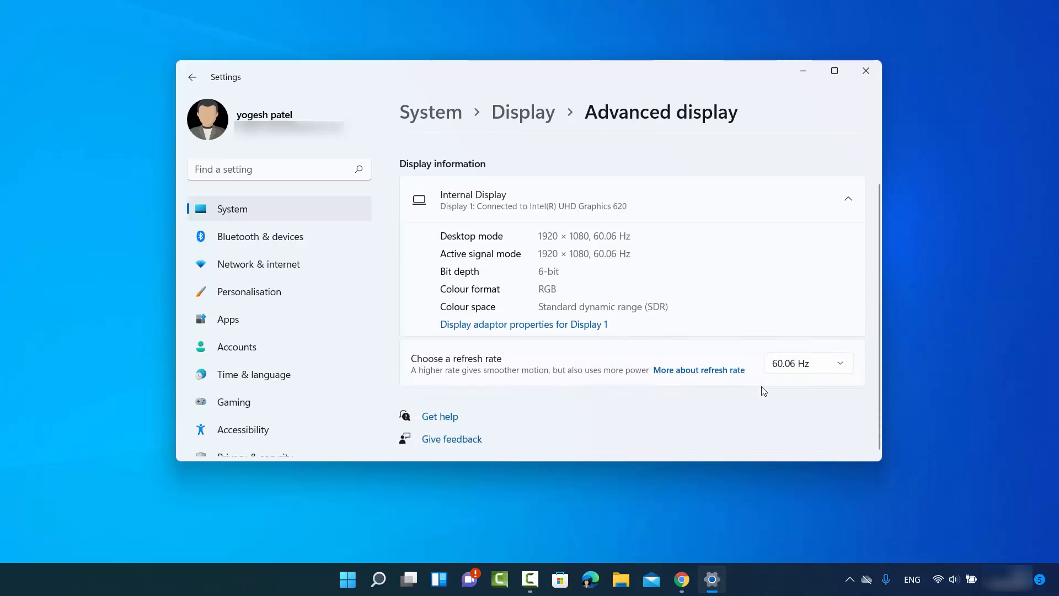
mouse_move(733, 416)
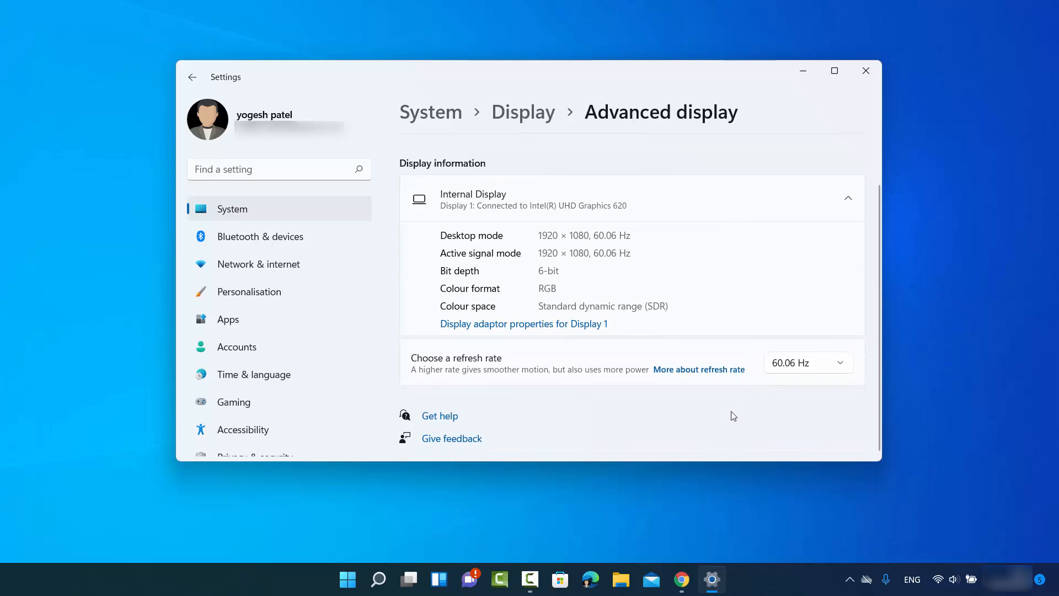